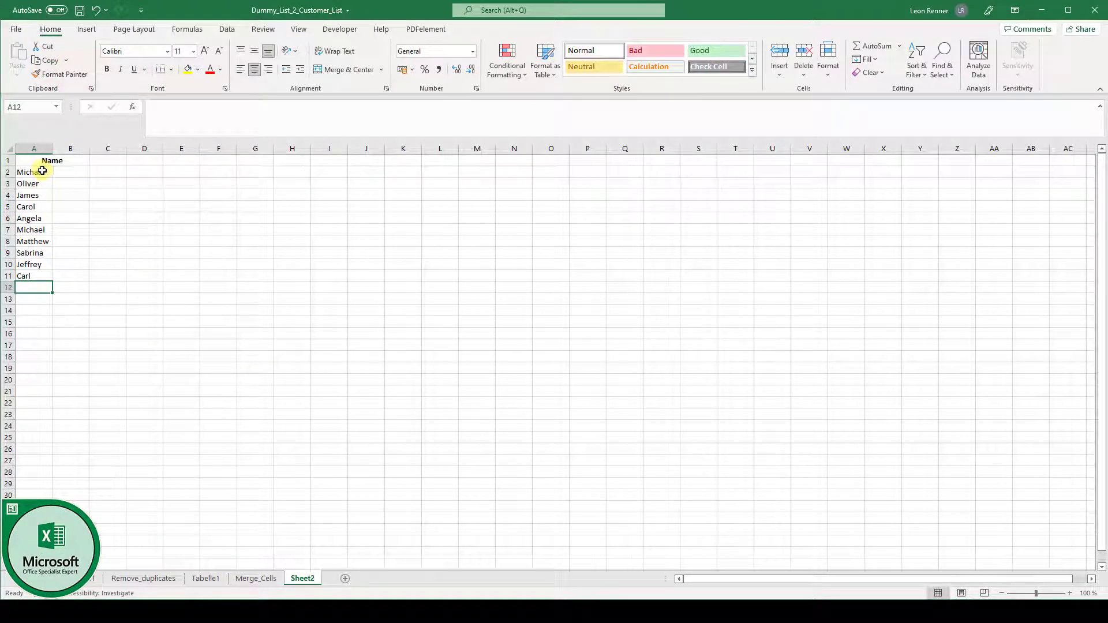
- Merge and center Michael across cells A2:B2
{"action": "left_click", "coordinate": [49, 161]}
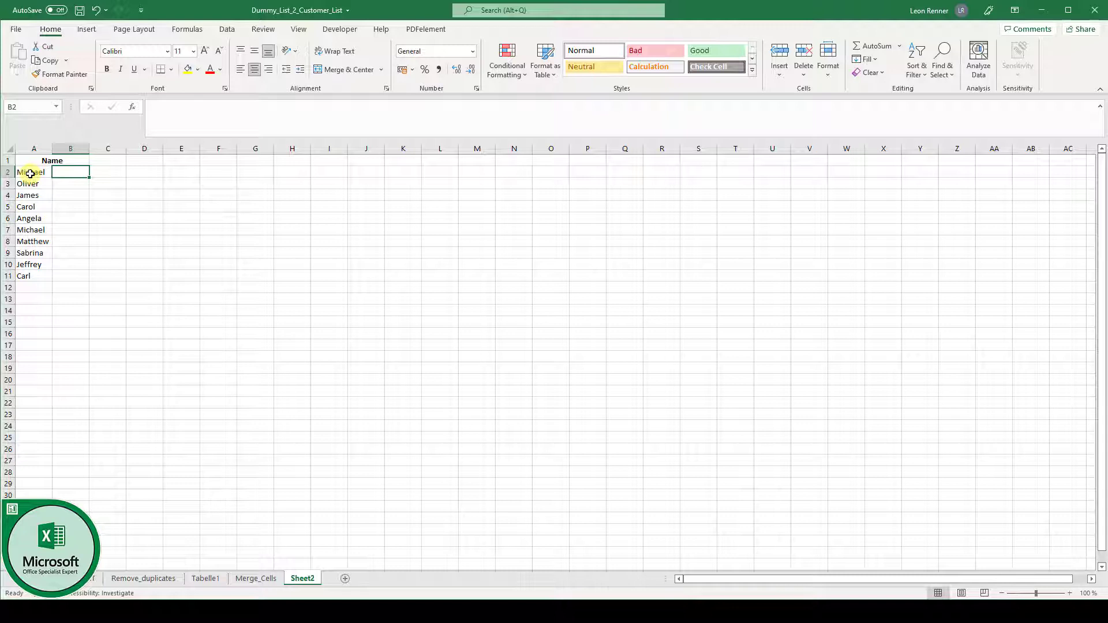
{"action": "left_click", "coordinate": [34, 172]}
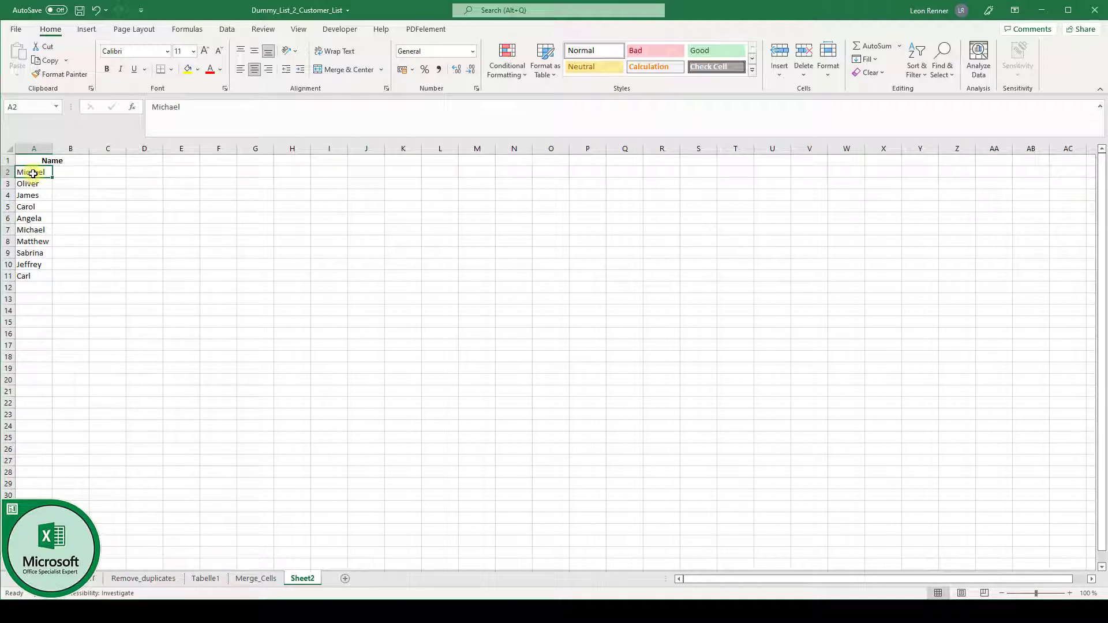
{"action": "left_click_drag", "start_coordinate": [34, 172], "coordinate": [69, 172]}
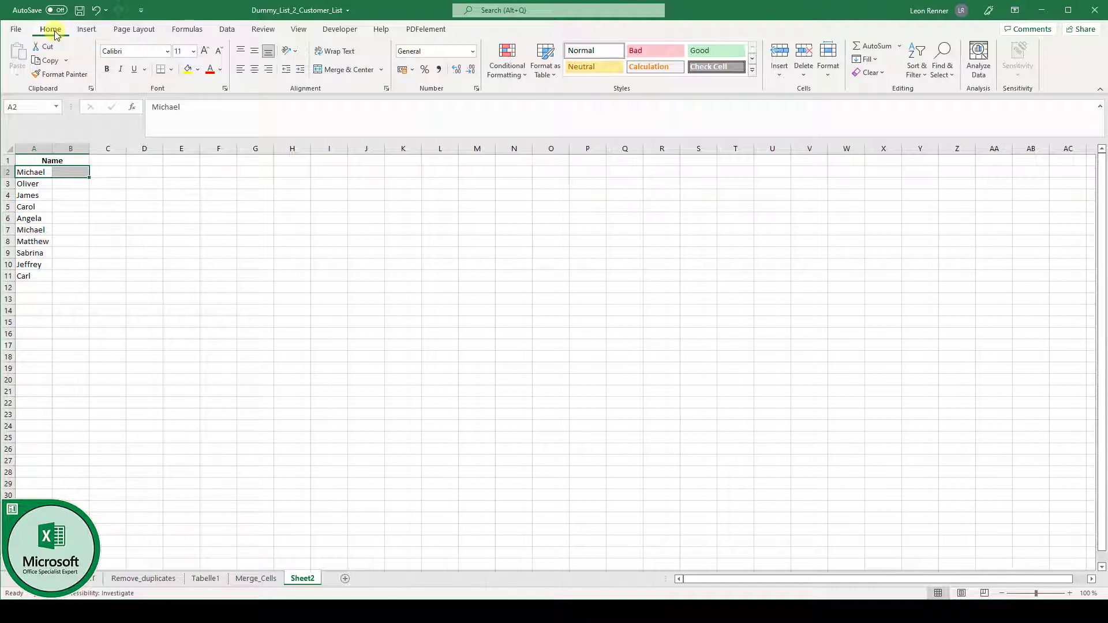
{"action": "mouse_move", "coordinate": [349, 85]}
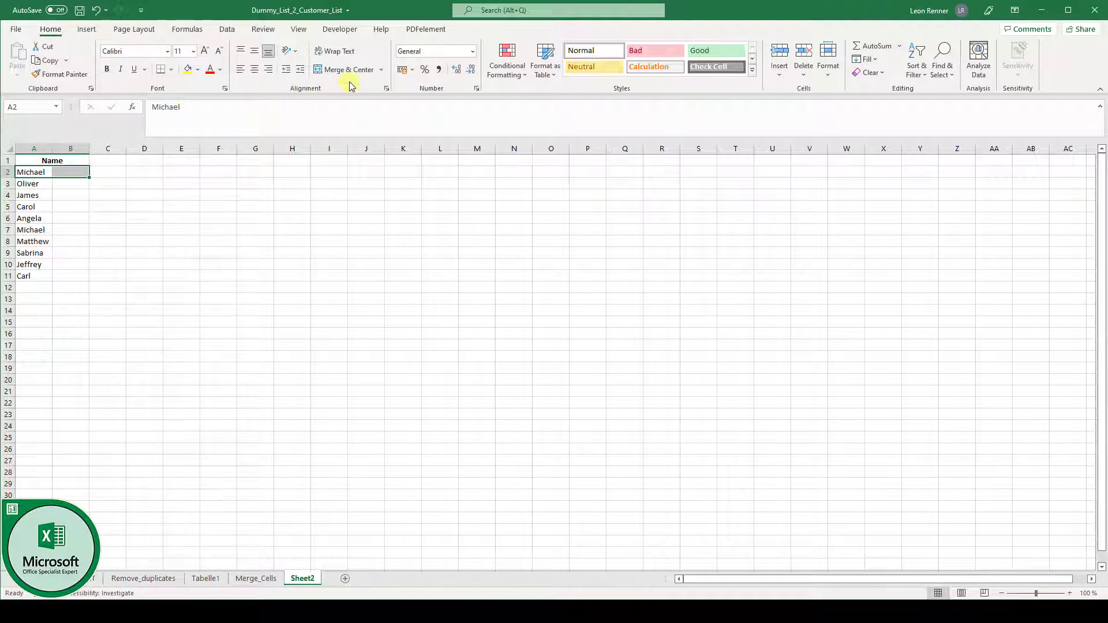
{"action": "left_click", "coordinate": [346, 69]}
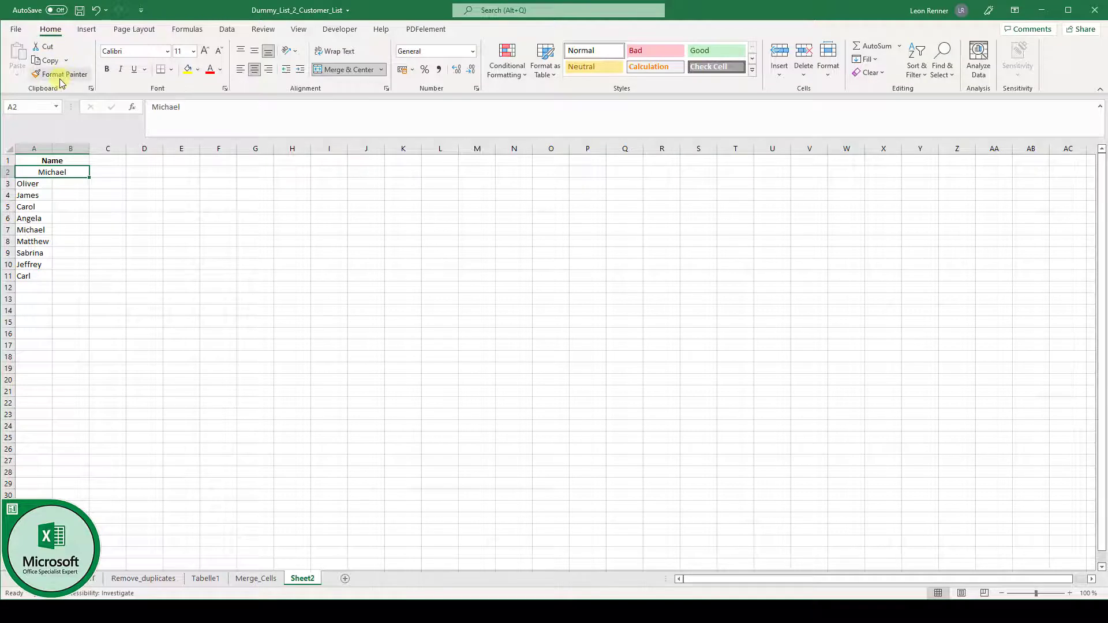
- Format-paint Michael's merged formatting onto rows 3–11, Oliver through Carl
{"action": "left_click", "coordinate": [62, 74]}
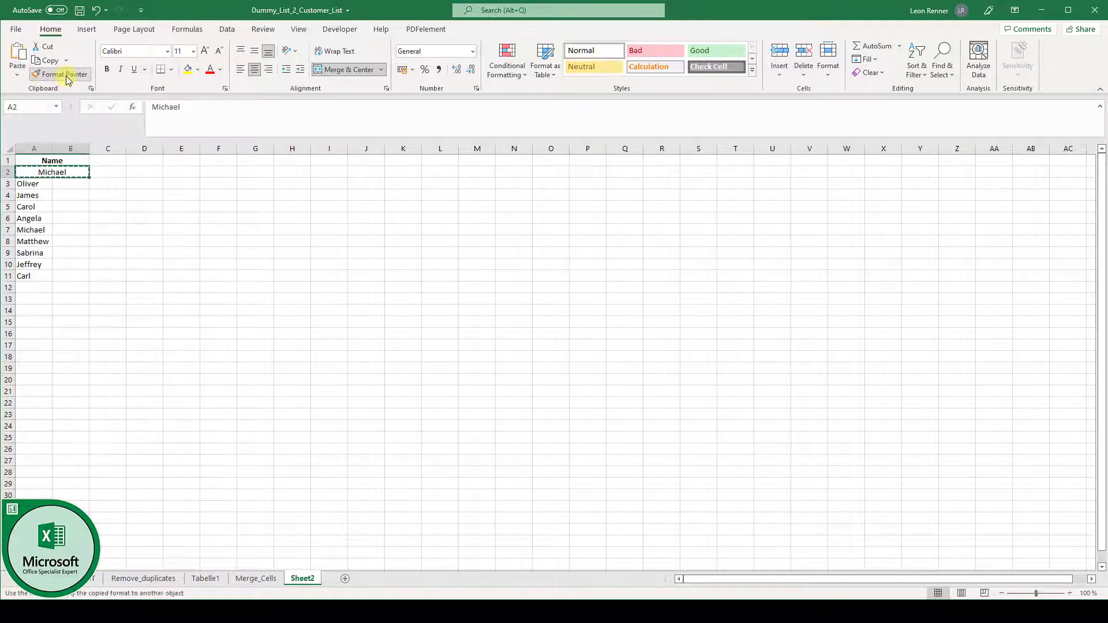
{"action": "left_click", "coordinate": [28, 184]}
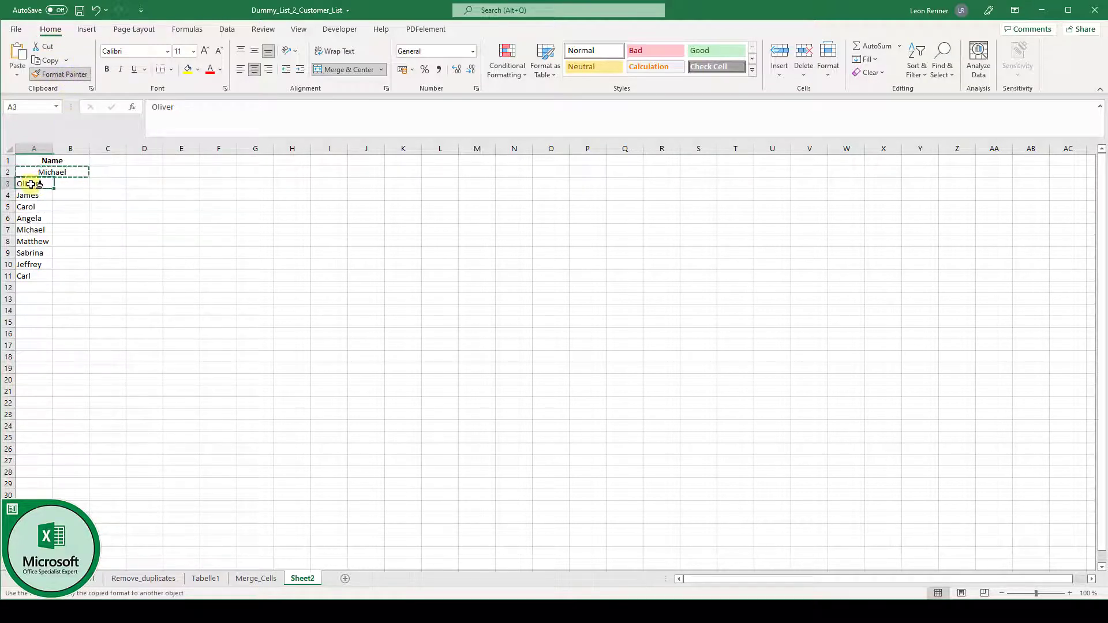
{"action": "left_click_drag", "start_coordinate": [34, 184], "coordinate": [70, 241]}
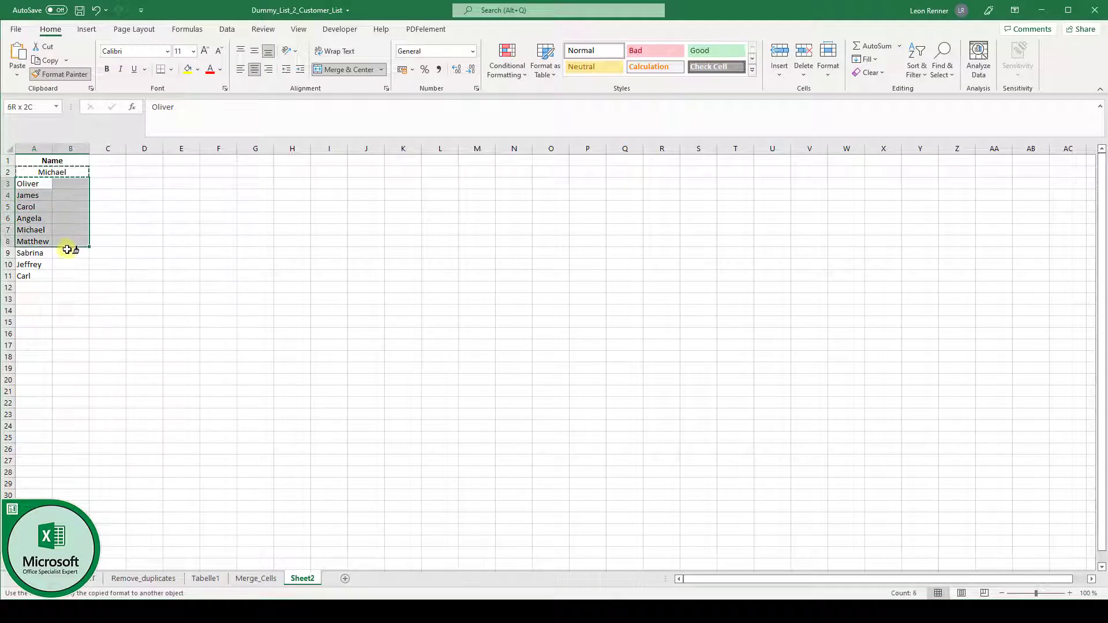
{"action": "left_click_drag", "start_coordinate": [69, 241], "coordinate": [70, 276]}
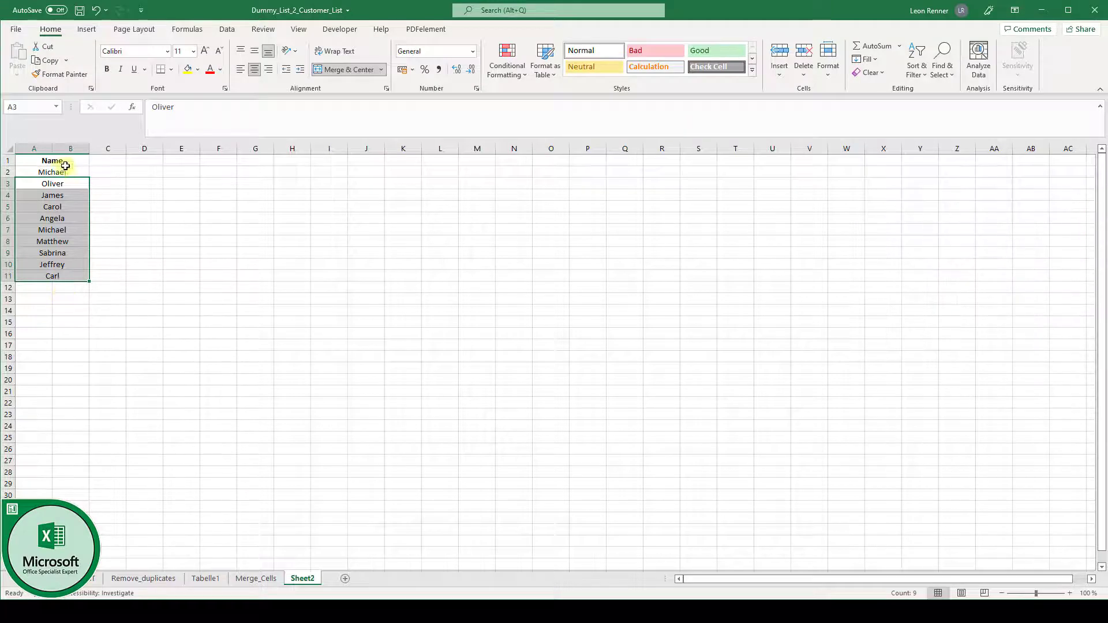
{"action": "left_click", "coordinate": [34, 172]}
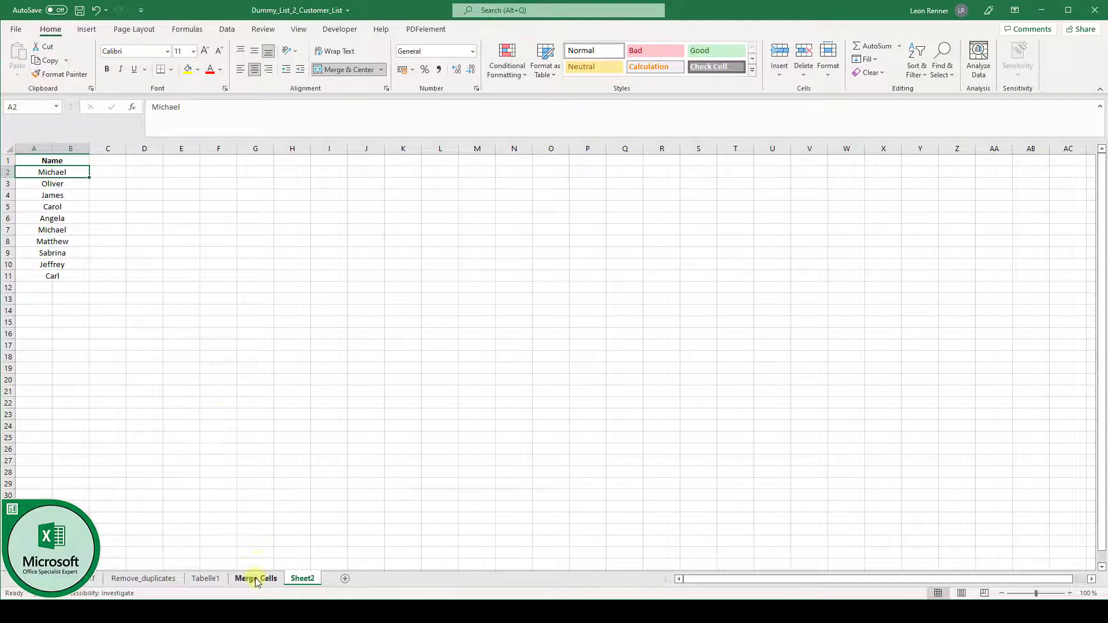
- On Merge_Cells, merge Michael with Jones, accept the warning, then undo it
{"action": "left_click", "coordinate": [255, 578]}
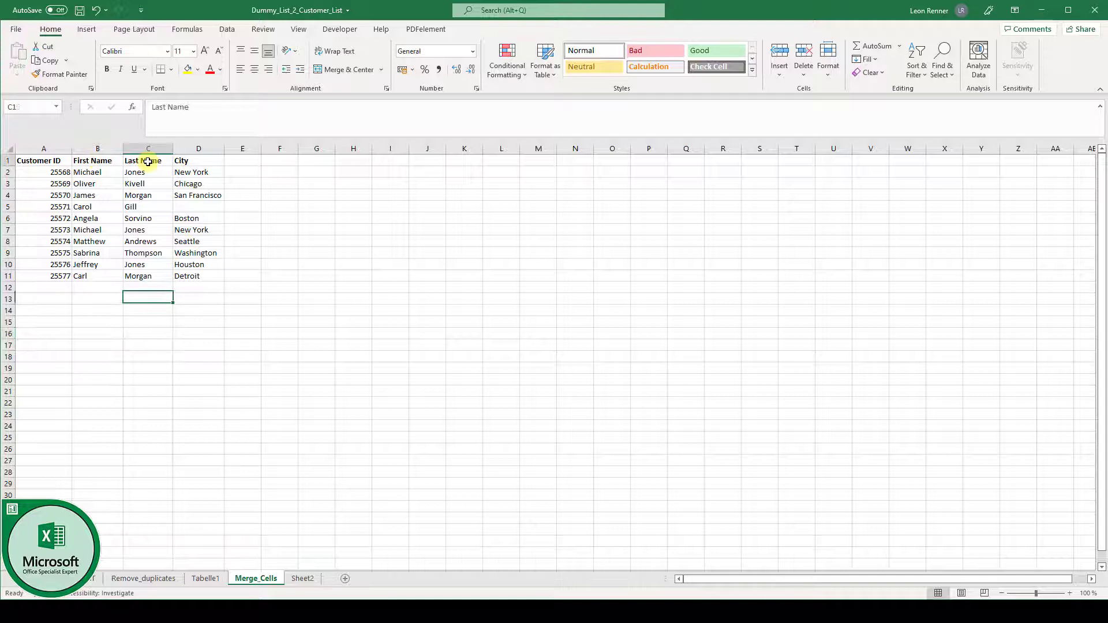
{"action": "left_click", "coordinate": [148, 161]}
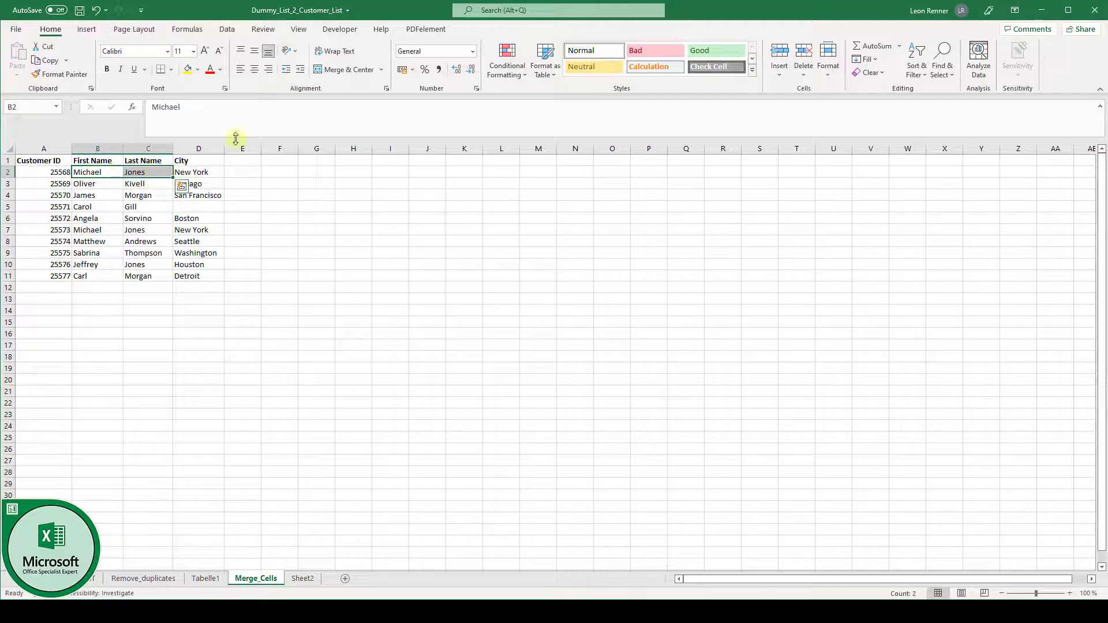
{"action": "mouse_move", "coordinate": [344, 69]}
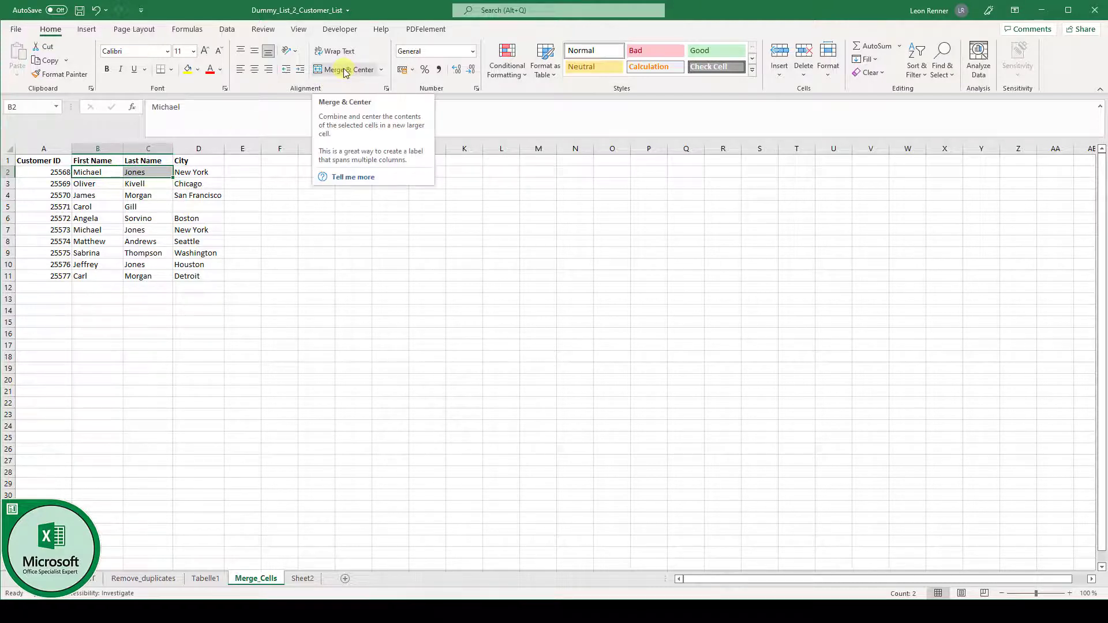
{"action": "left_click", "coordinate": [346, 69]}
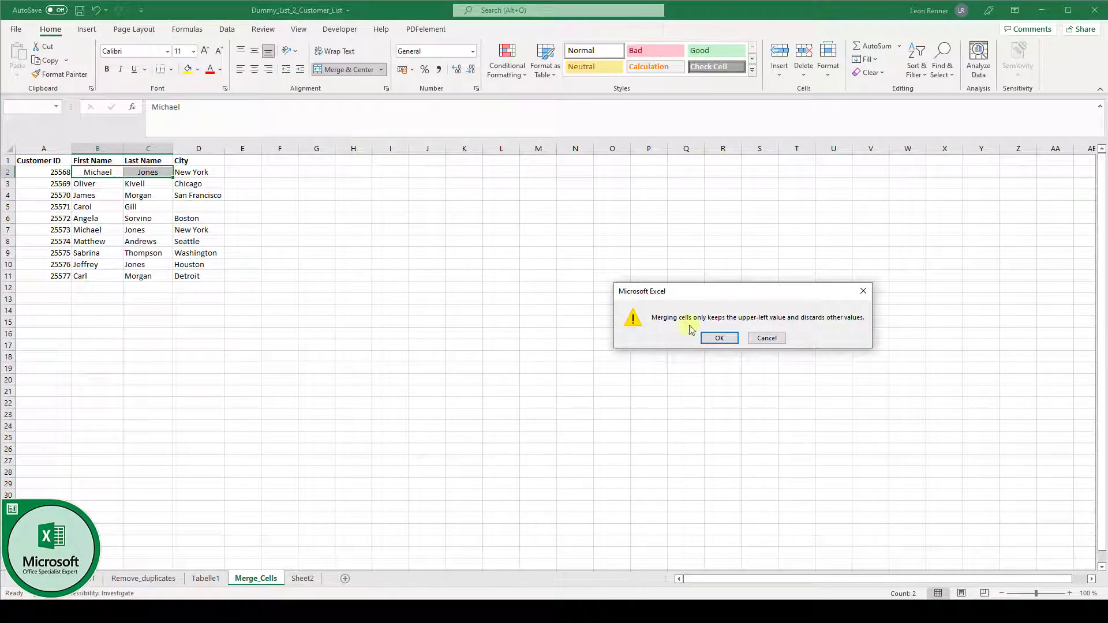
{"action": "mouse_move", "coordinate": [635, 318]}
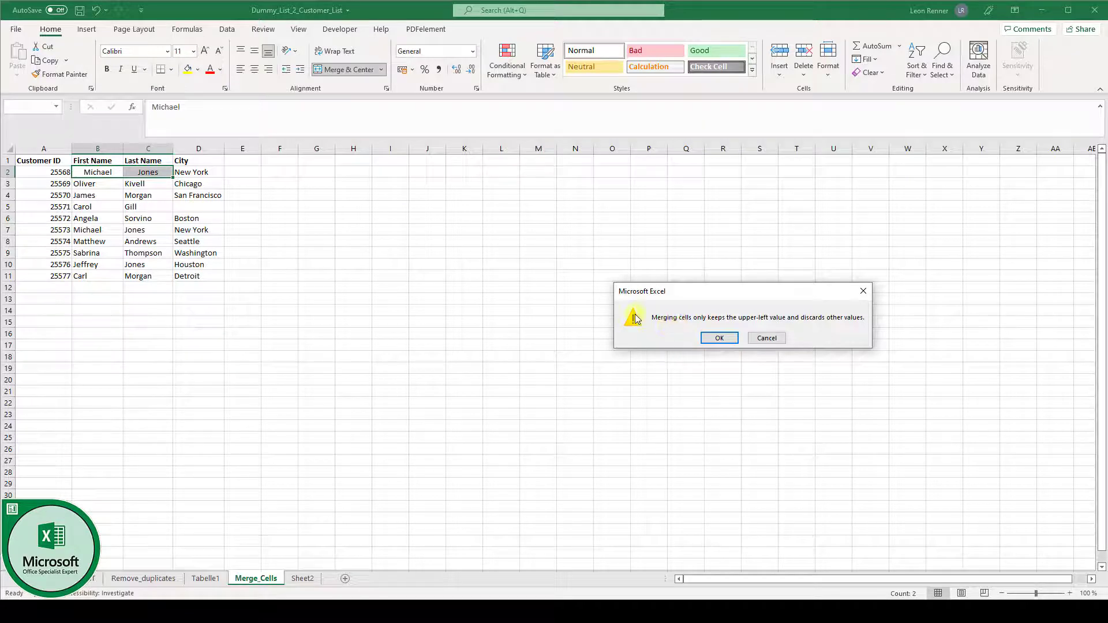
{"action": "mouse_move", "coordinate": [481, 267]}
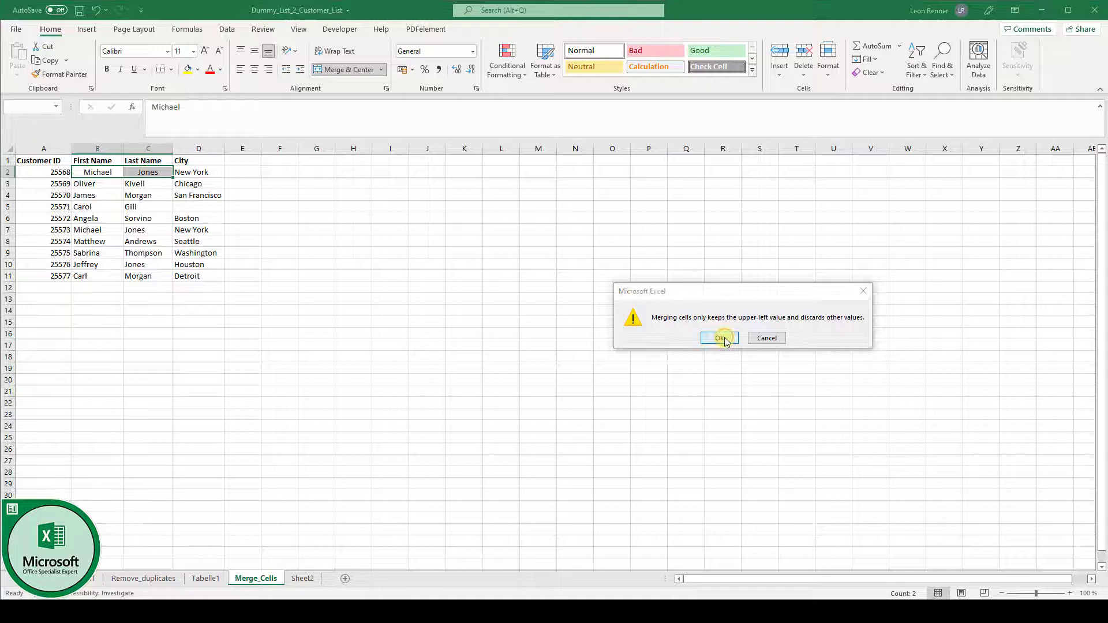
{"action": "left_click", "coordinate": [718, 338]}
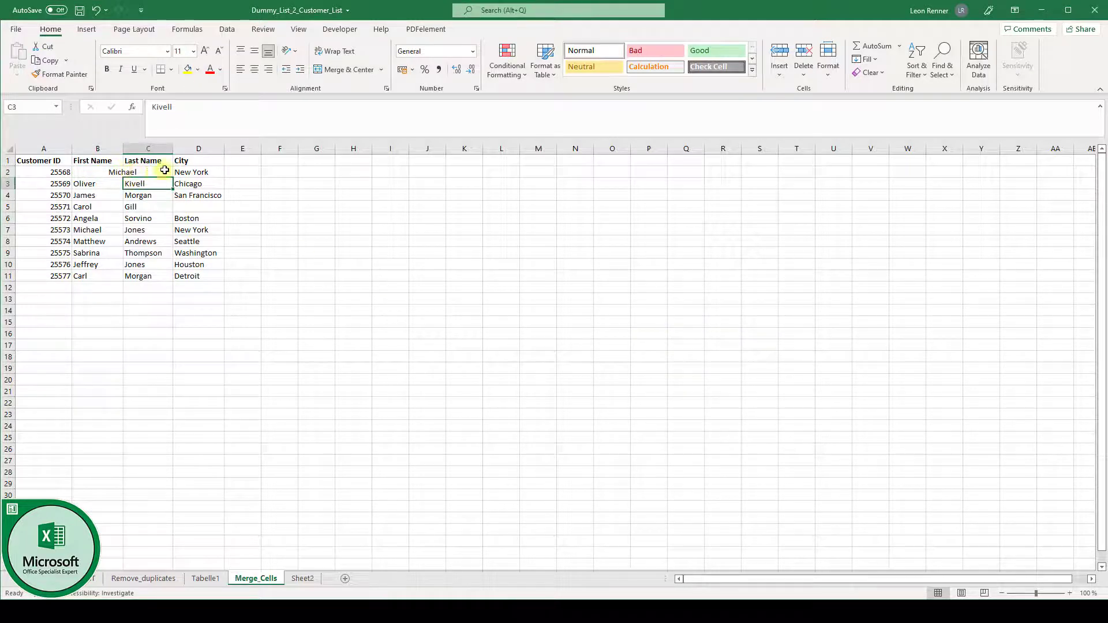
{"action": "left_click", "coordinate": [346, 69]}
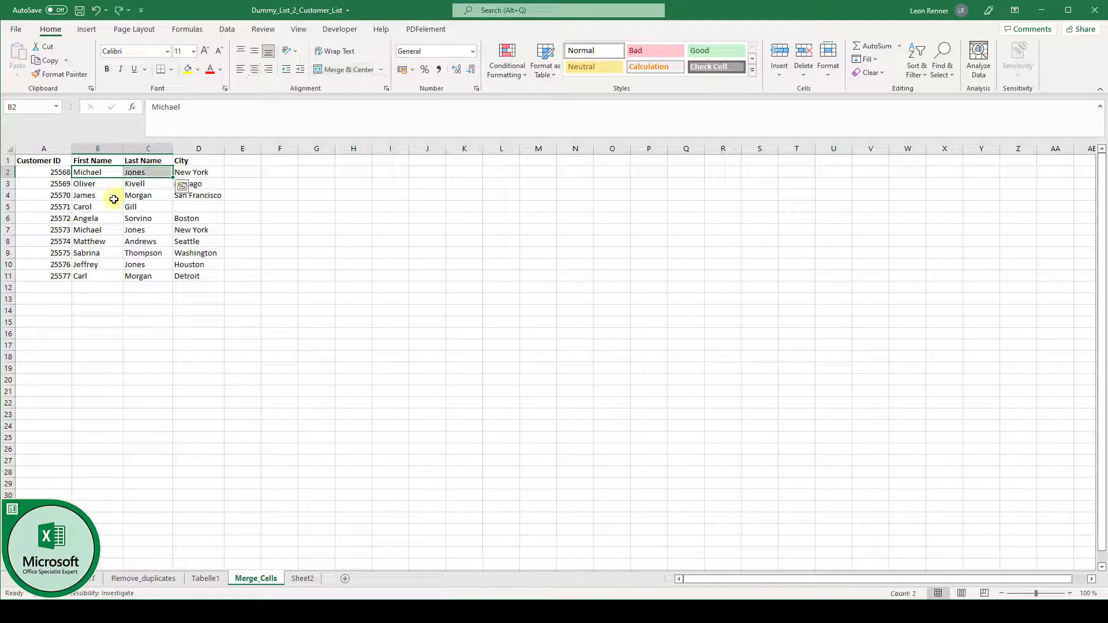
{"action": "mouse_move", "coordinate": [196, 200]}
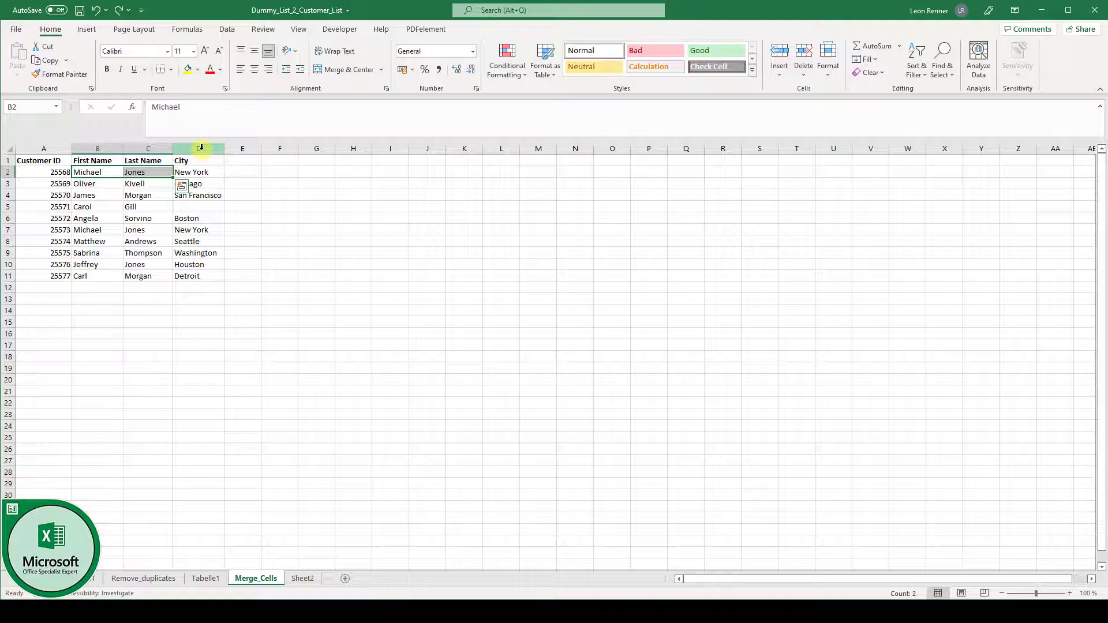
{"action": "right_click", "coordinate": [199, 148]}
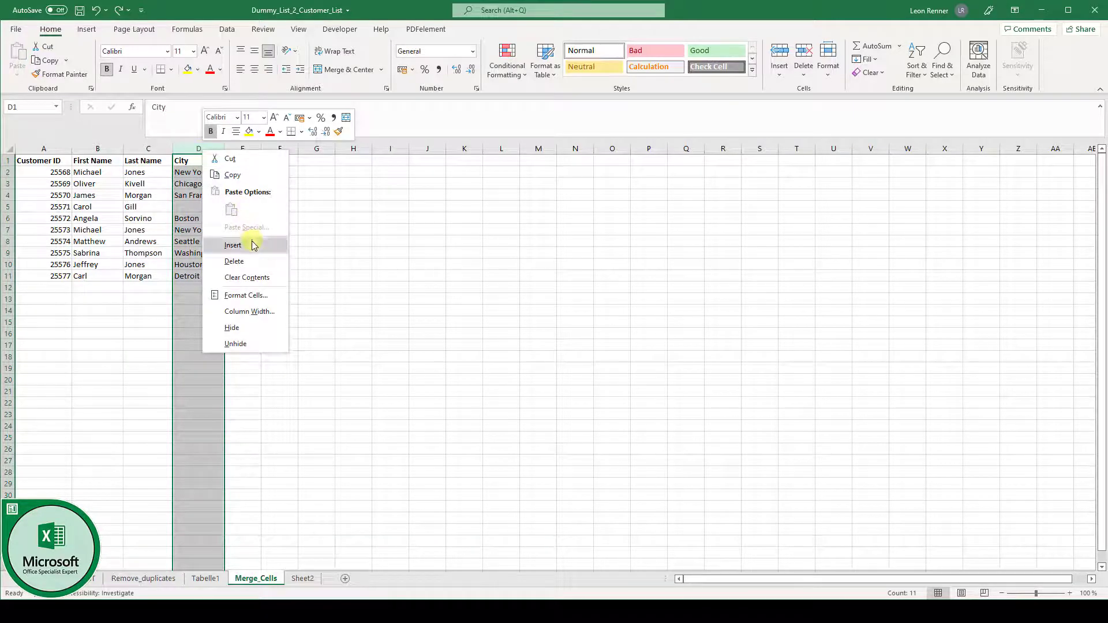
{"action": "left_click", "coordinate": [233, 244]}
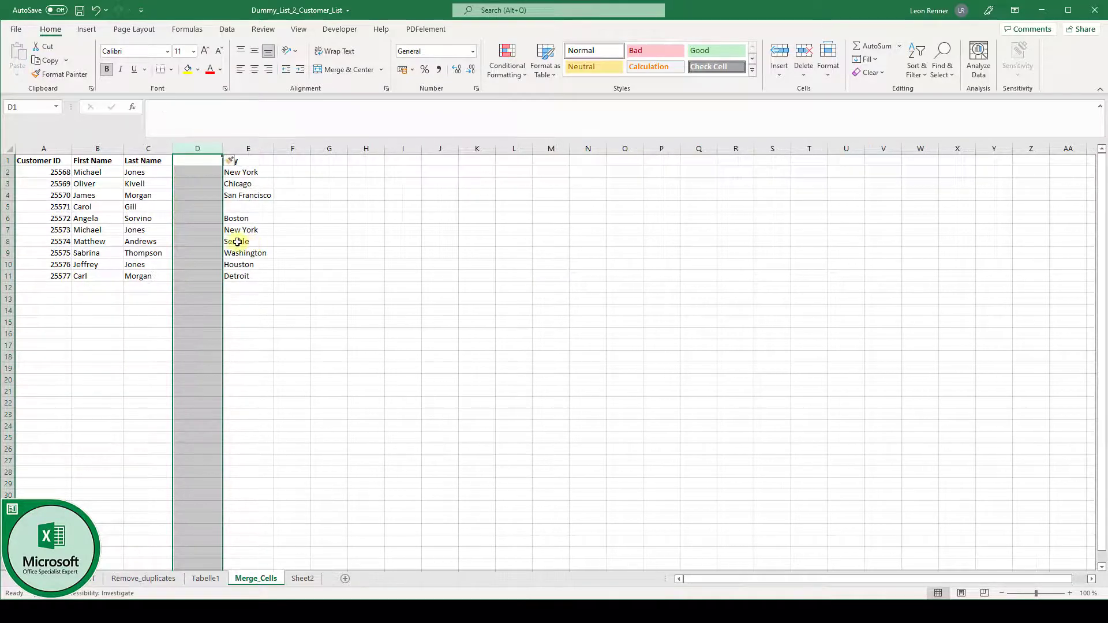
{"action": "left_click", "coordinate": [197, 160]}
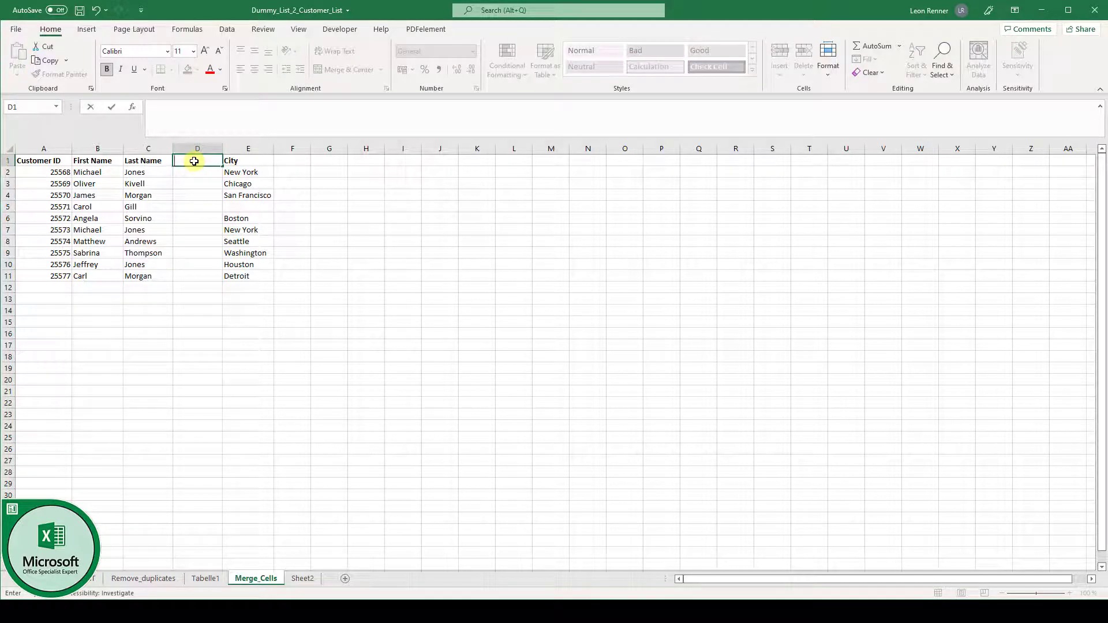
{"action": "type", "text": "Name"}
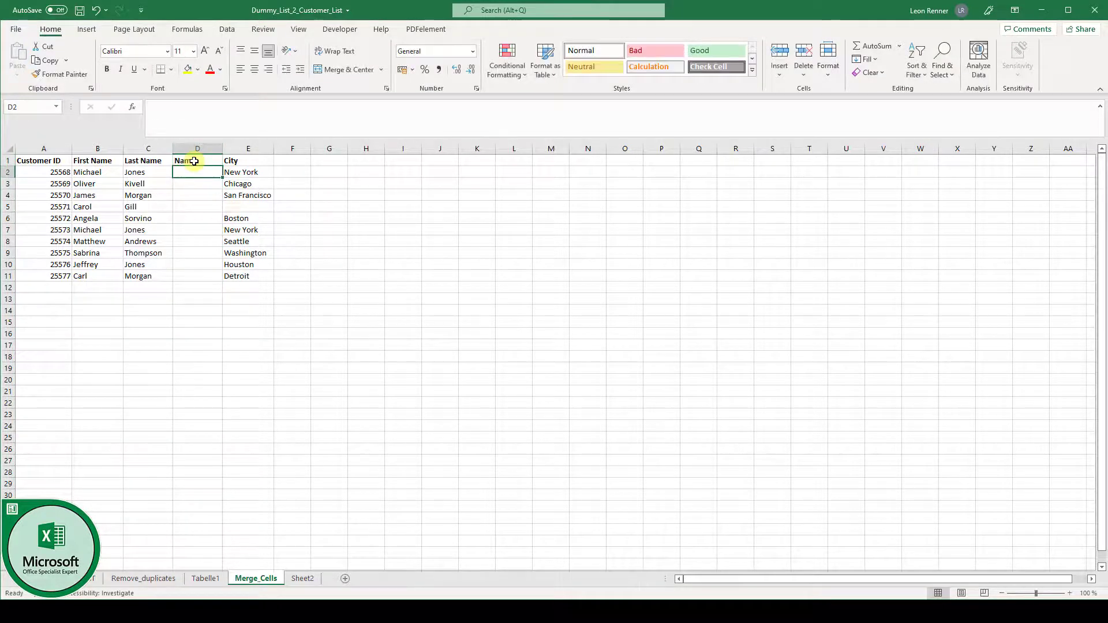
{"action": "type", "text": "Michael"}
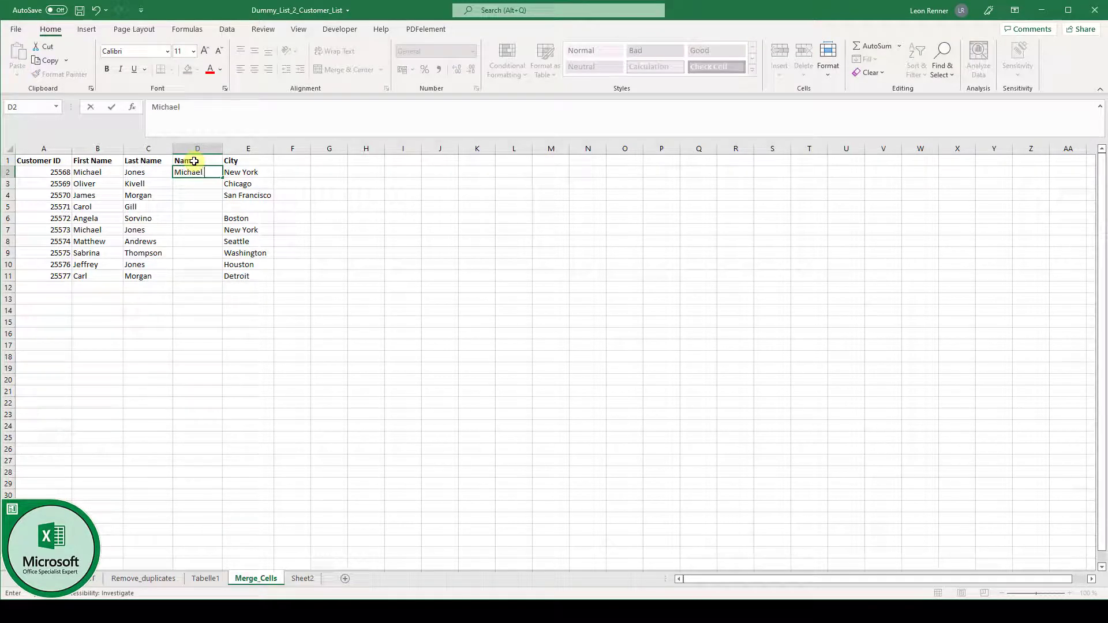
{"action": "type", "text": "Jones"}
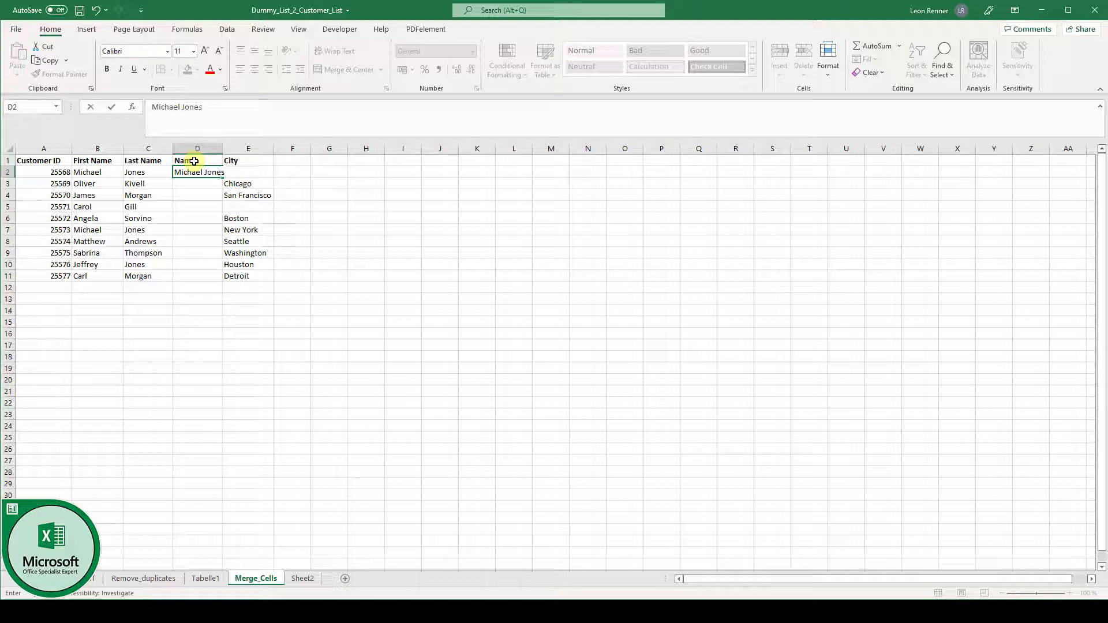
{"action": "key", "text": "enter"}
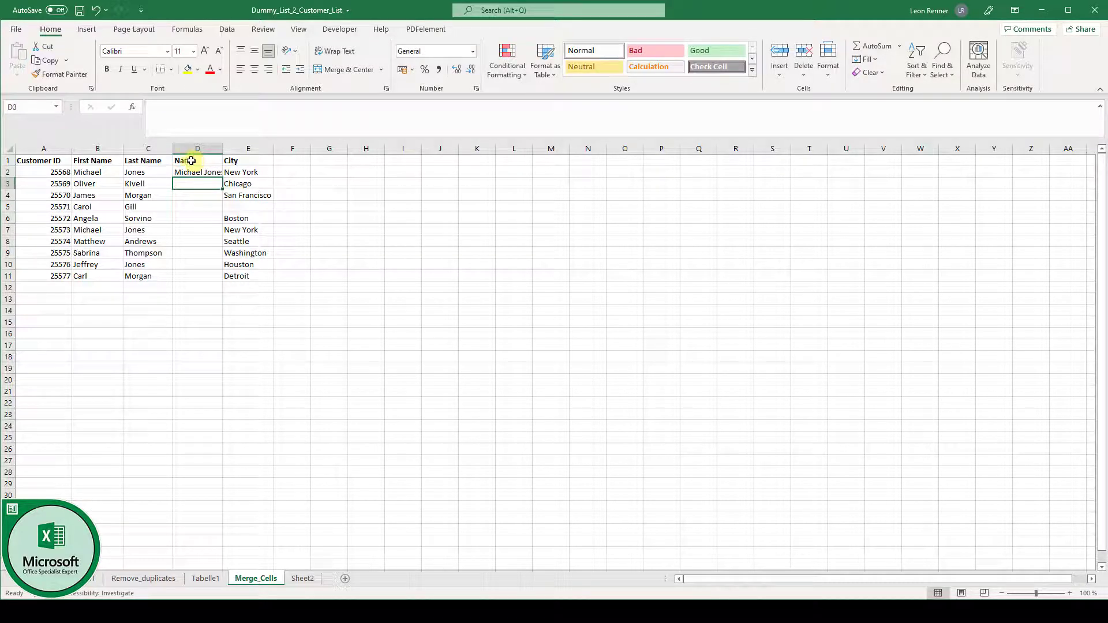
- Flash-fill full names from Michael Jones down to Carl Morgan
{"action": "left_click", "coordinate": [202, 172]}
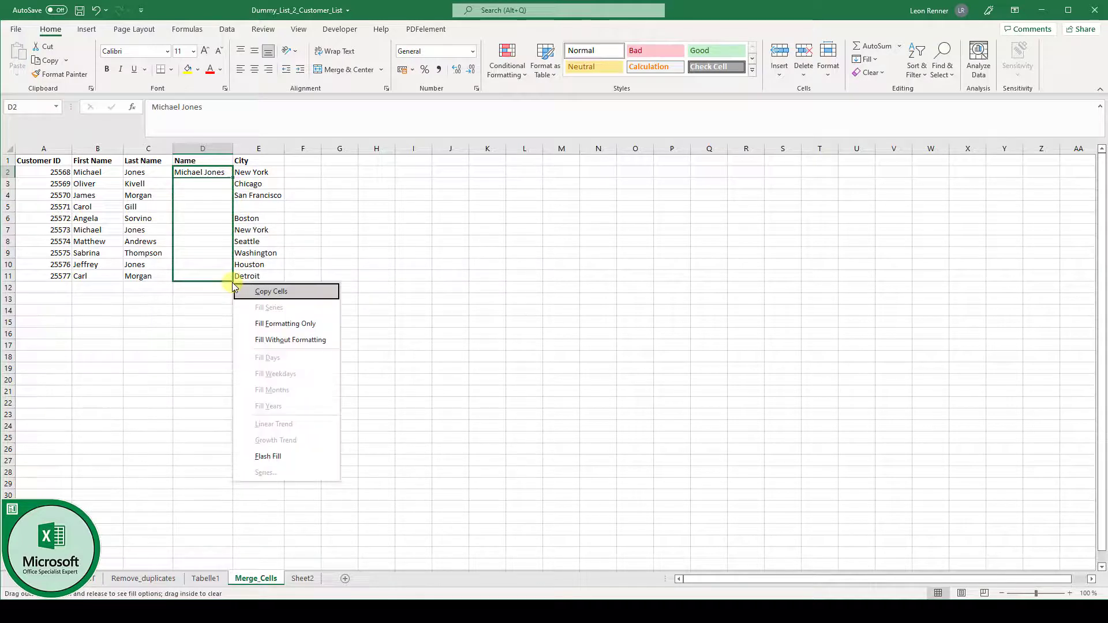
{"action": "mouse_move", "coordinate": [255, 404]}
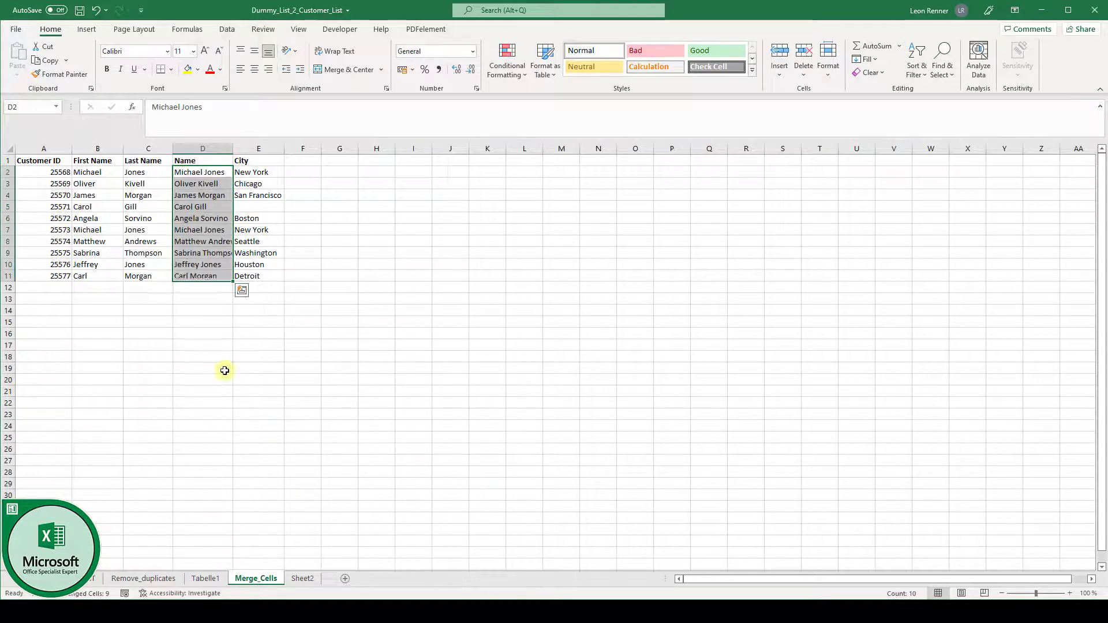
{"action": "left_click", "coordinate": [203, 321]}
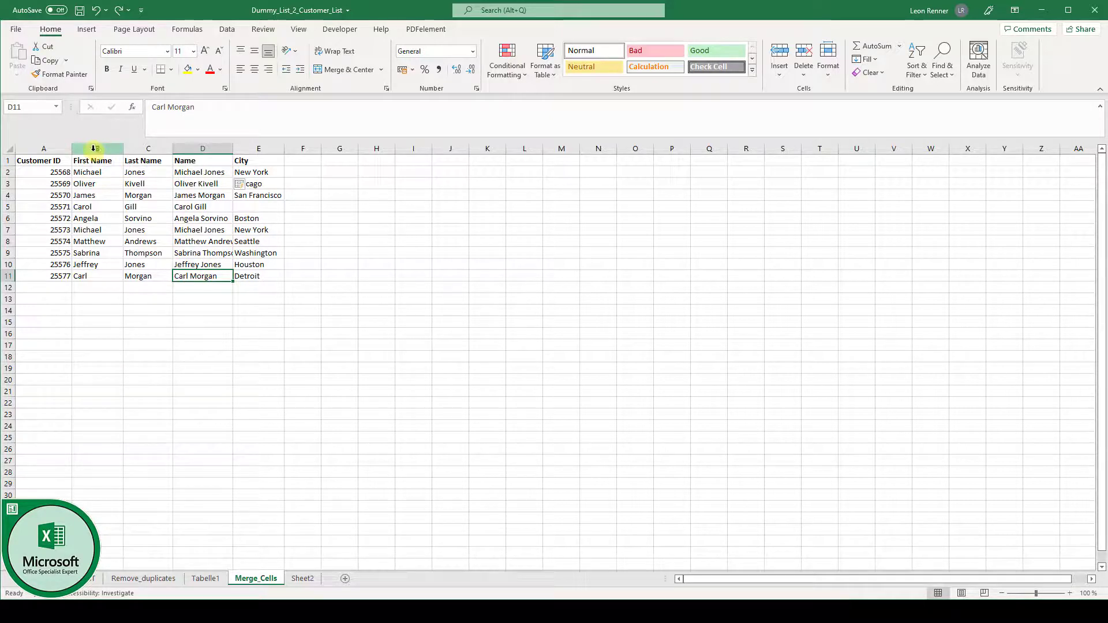
- Delete the First Name and Last Name columns
{"action": "left_click_drag", "start_coordinate": [97, 149], "coordinate": [148, 148]}
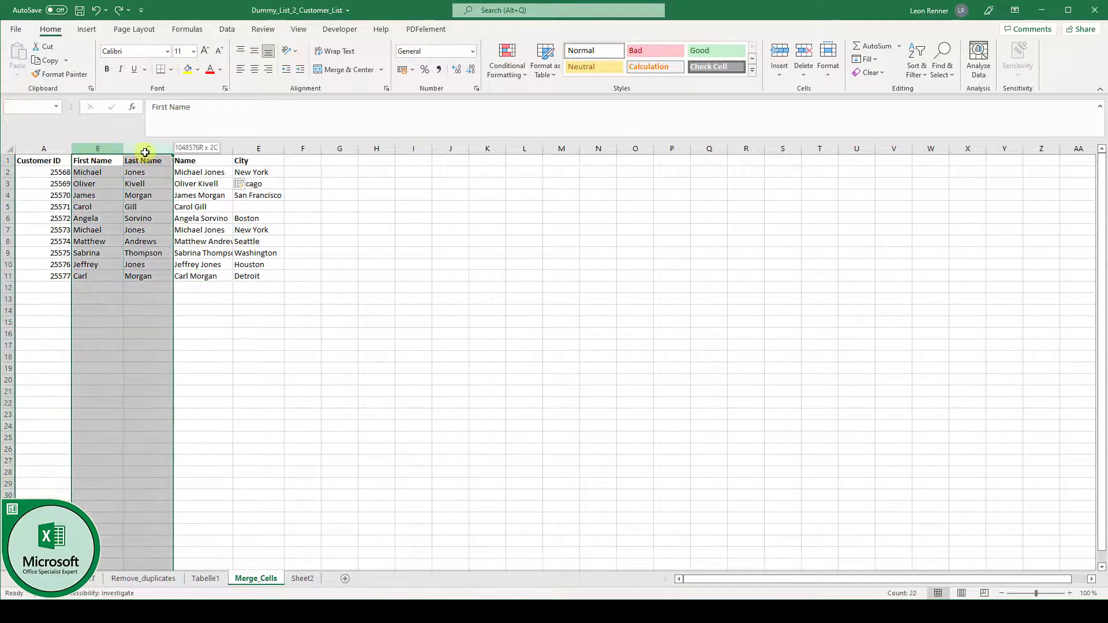
{"action": "right_click", "coordinate": [144, 151]}
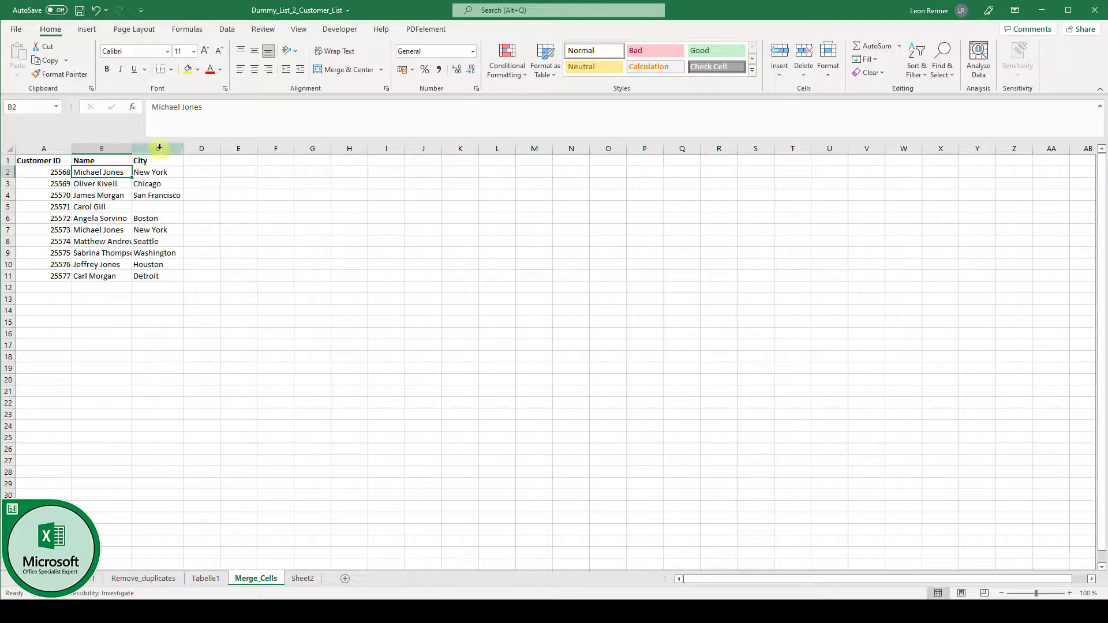
{"action": "right_click", "coordinate": [158, 148]}
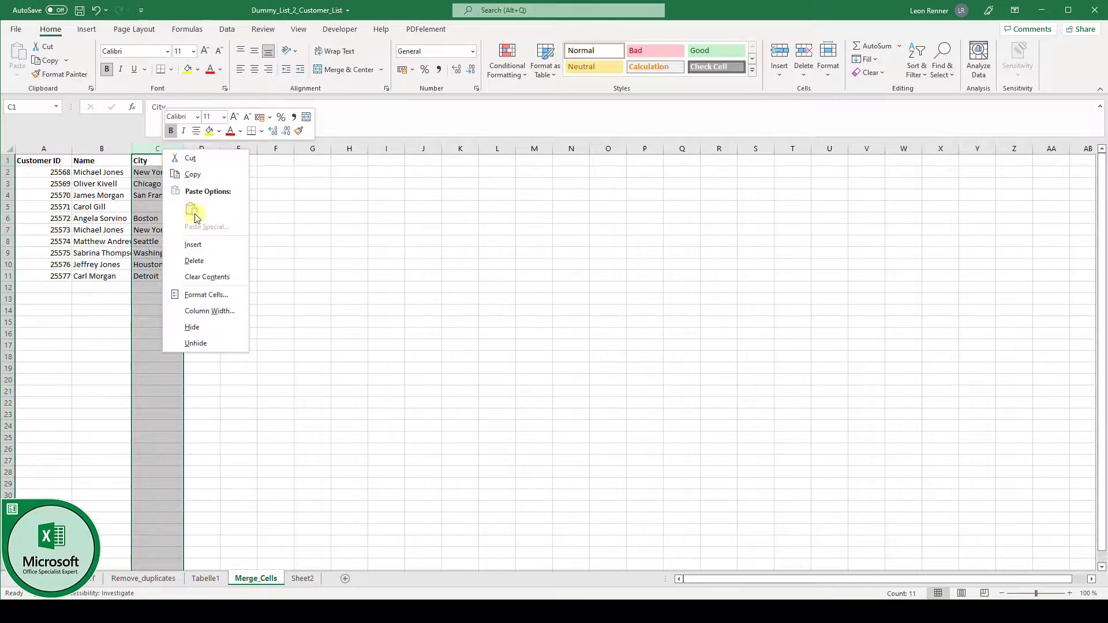
- Insert an empty column after Name, then merge and center rows 1–11 across both columns
{"action": "left_click", "coordinate": [101, 160]}
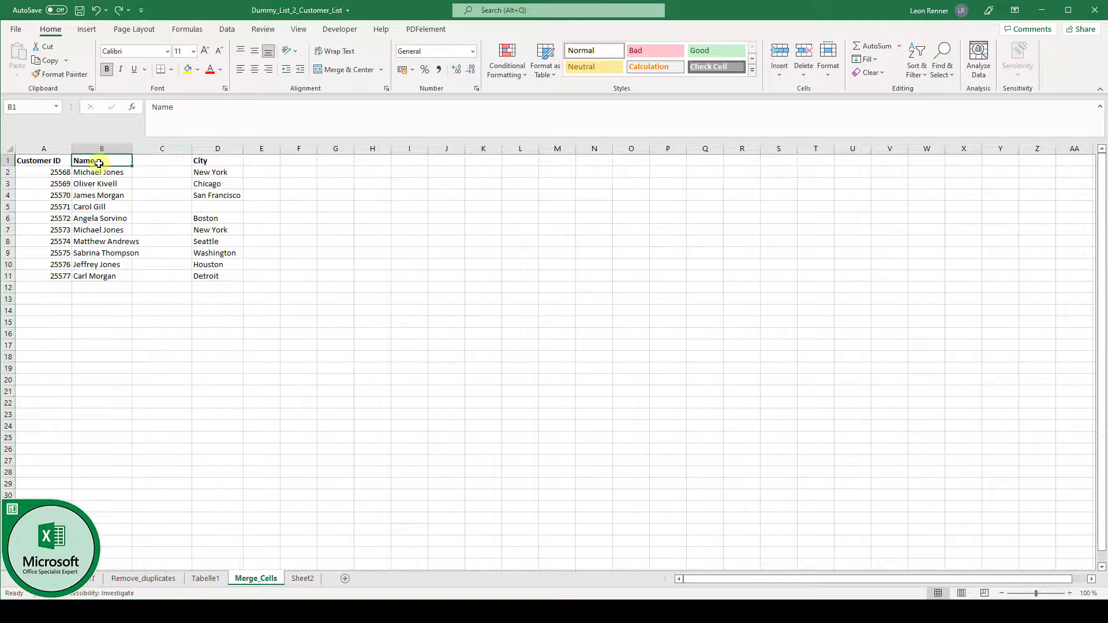
{"action": "left_click", "coordinate": [346, 69]}
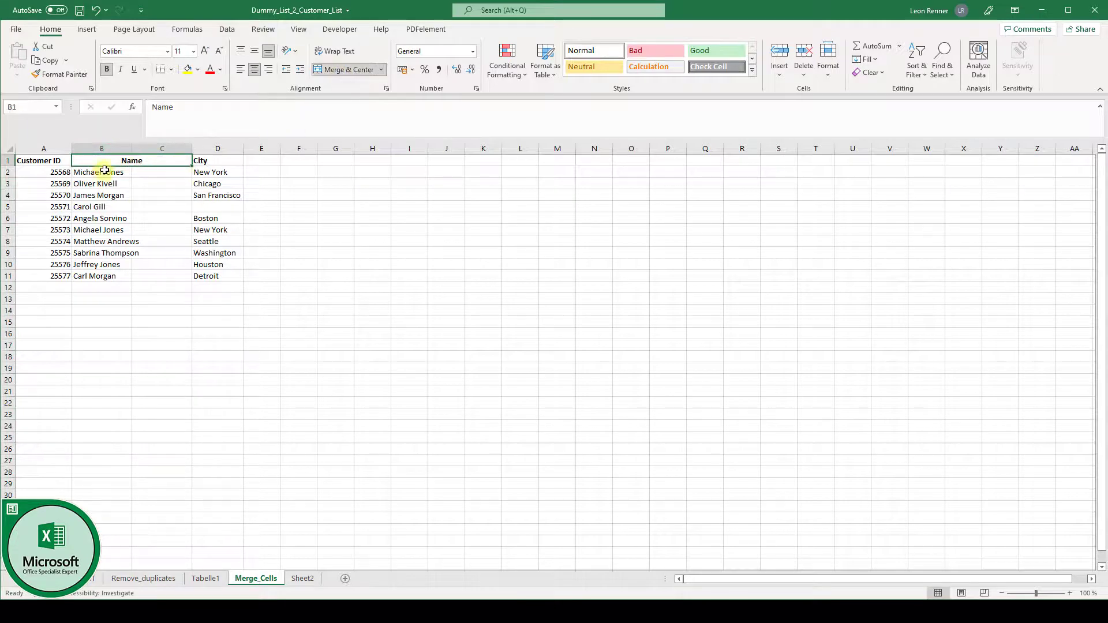
{"action": "left_click", "coordinate": [343, 69]}
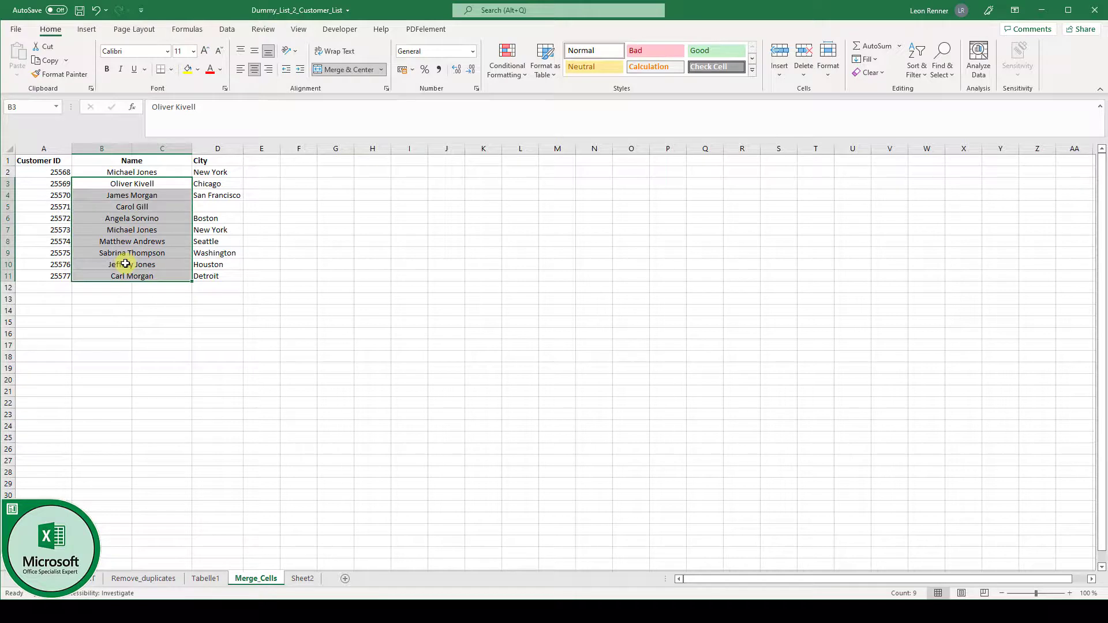
{"action": "left_click", "coordinate": [131, 276]}
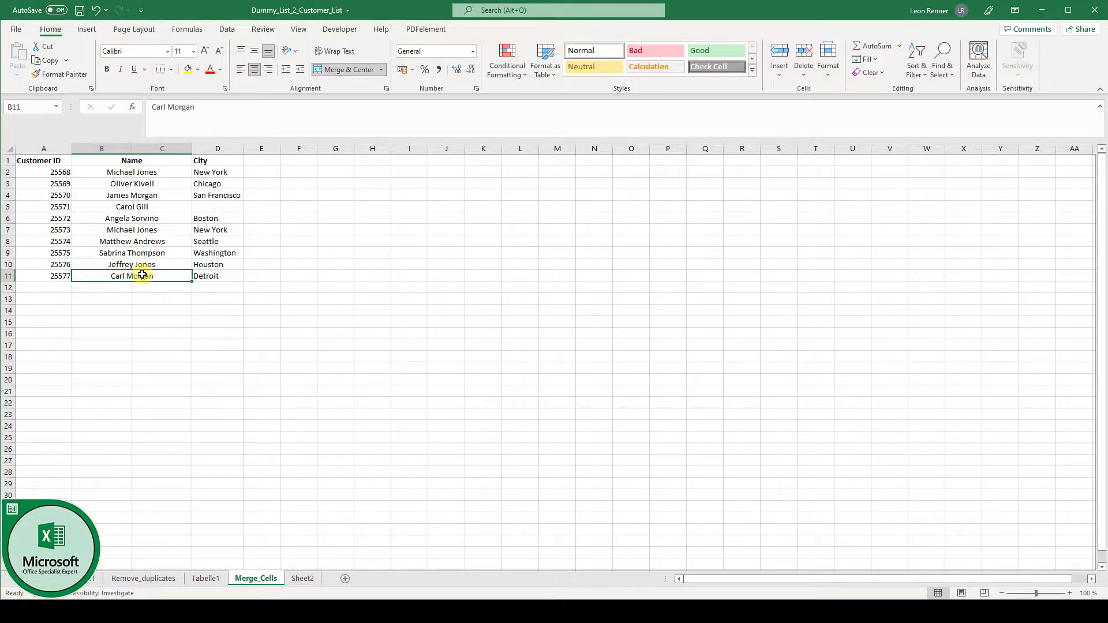
{"action": "left_click_drag", "start_coordinate": [132, 172], "coordinate": [161, 276]}
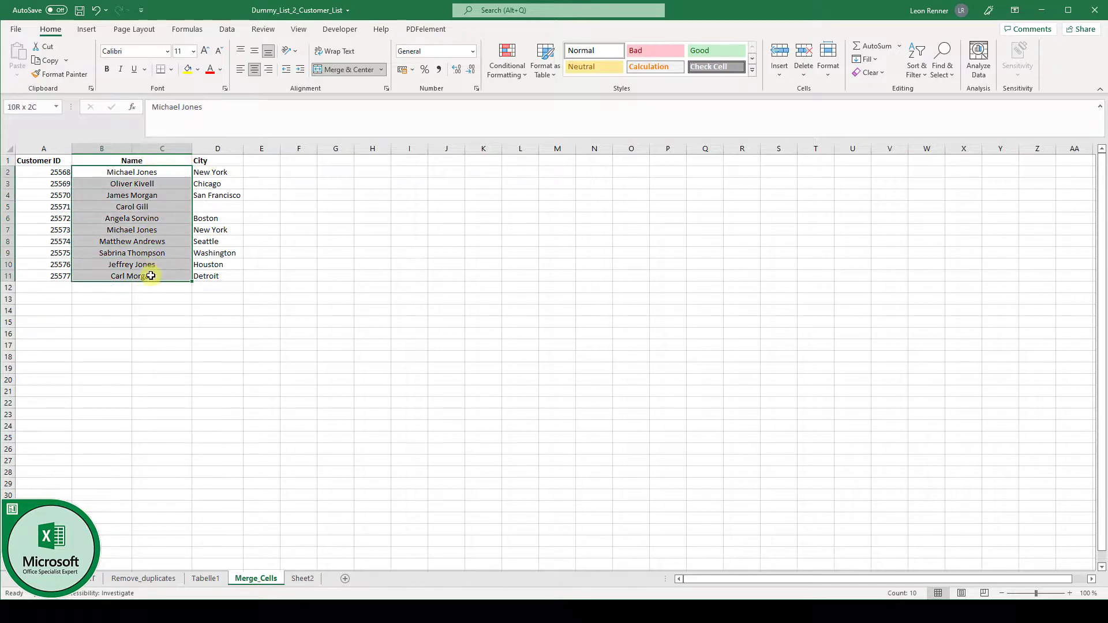
{"action": "left_click", "coordinate": [241, 69]}
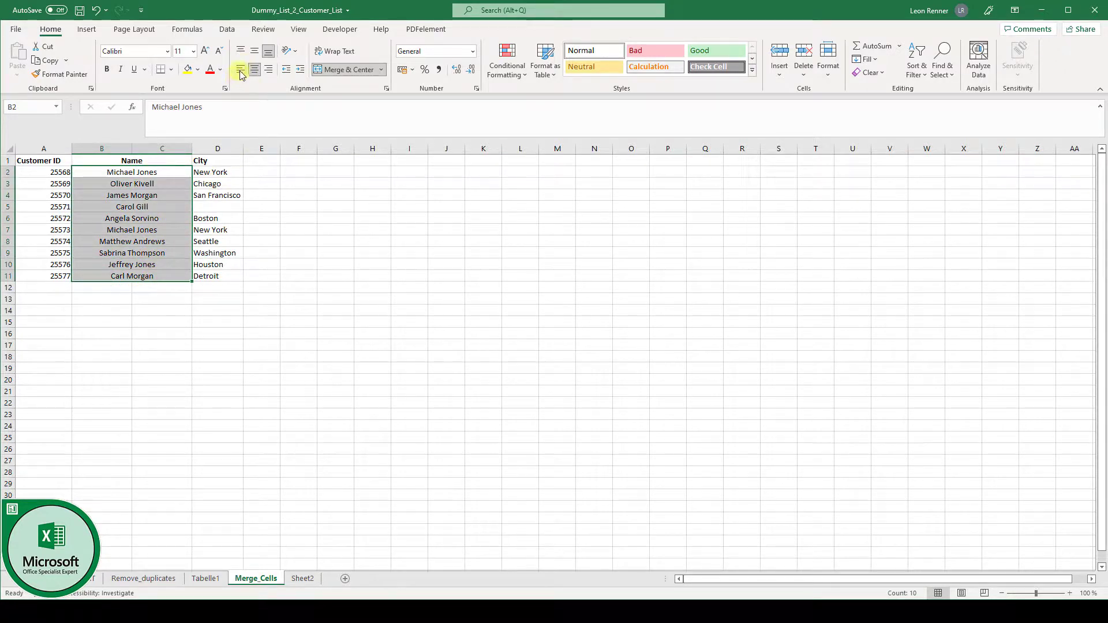
{"action": "mouse_move", "coordinate": [240, 69]}
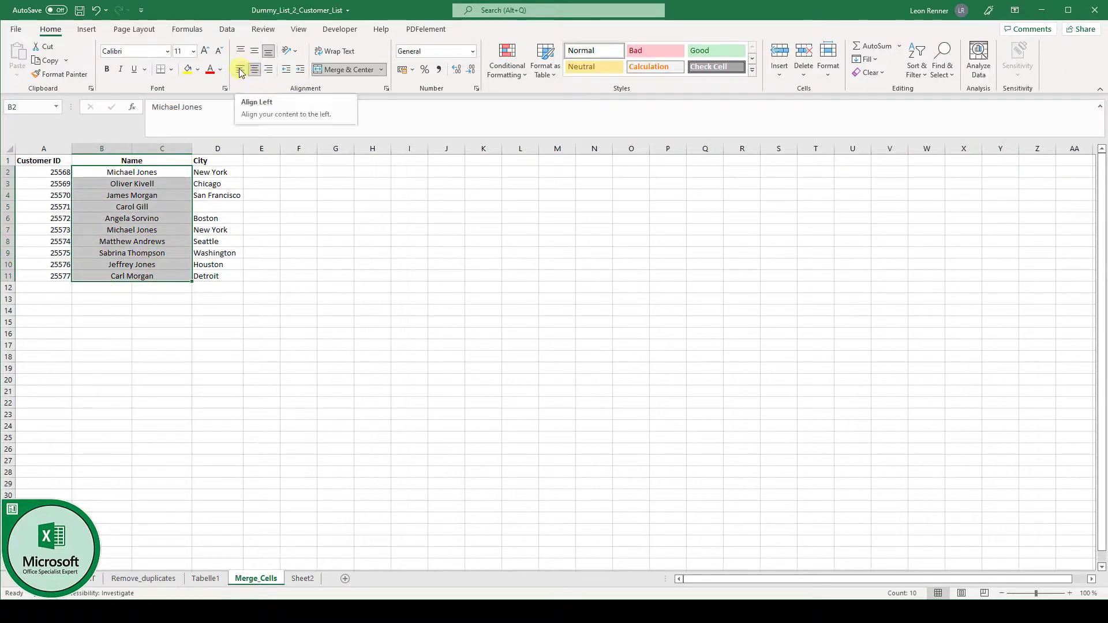
{"action": "left_click", "coordinate": [240, 69]}
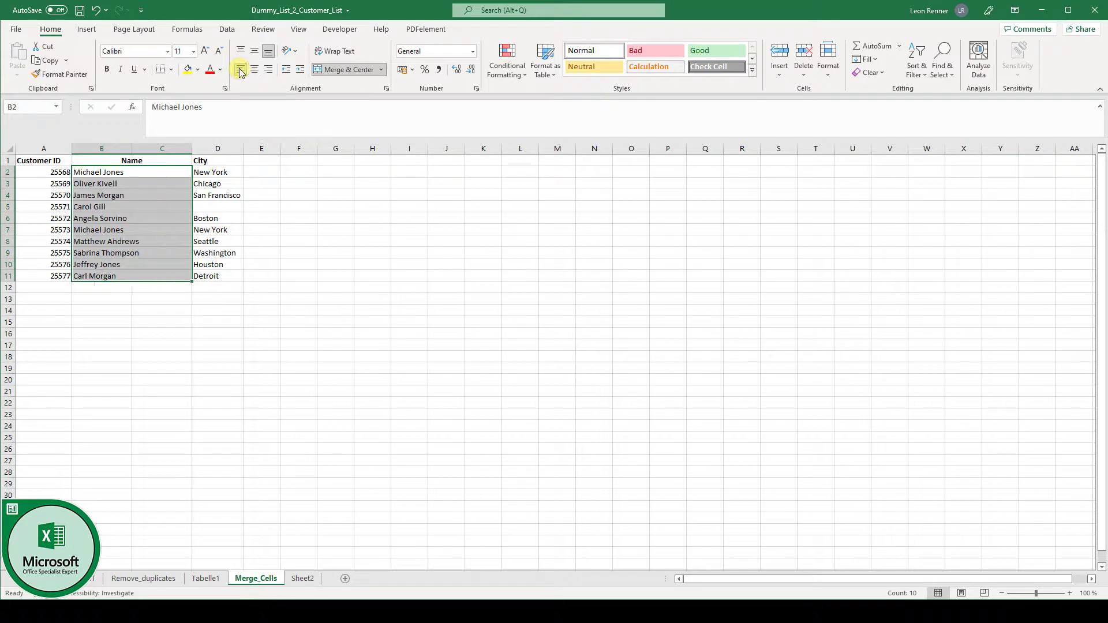